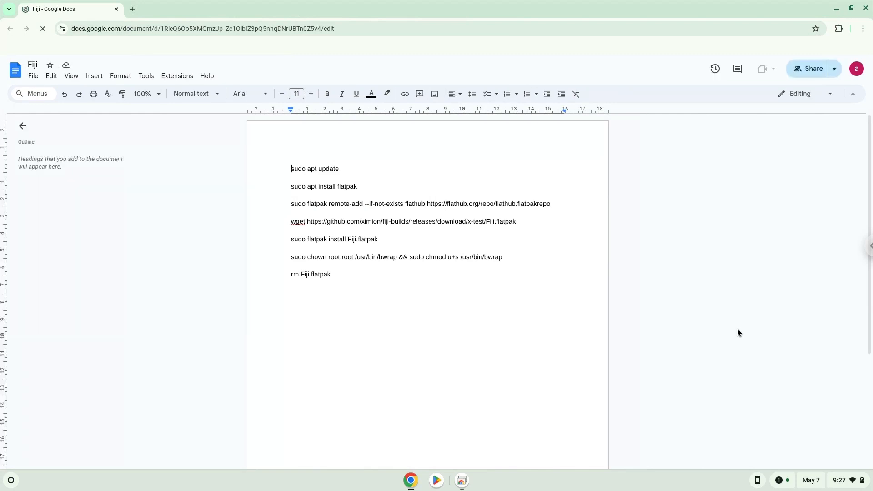
mouse_move(785, 411)
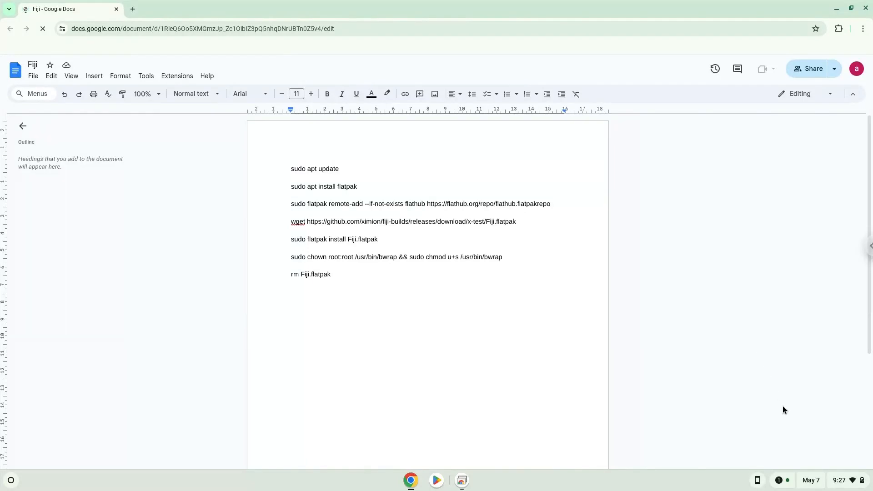
Open ChromeOS Settings from the shelf clock menu.
left_click(842, 480)
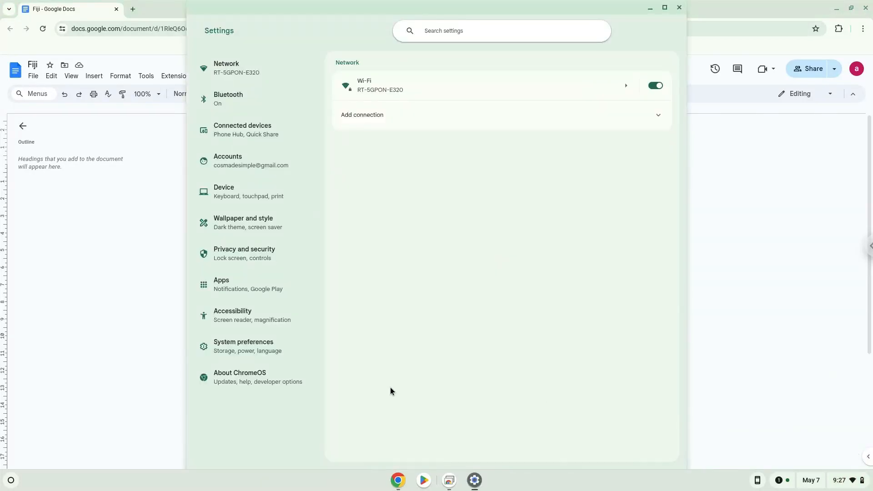
Set up the Linux development environment from About ChromeOS, then close the new terminal.
left_click(251, 377)
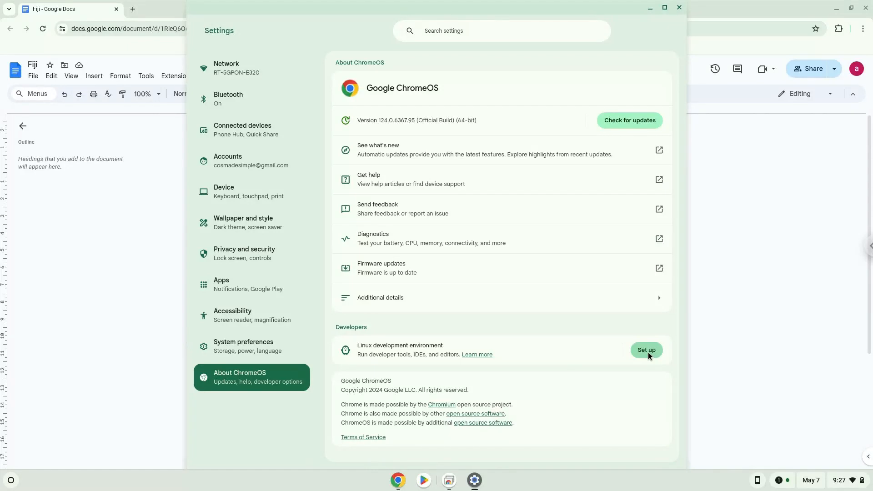
left_click(645, 349)
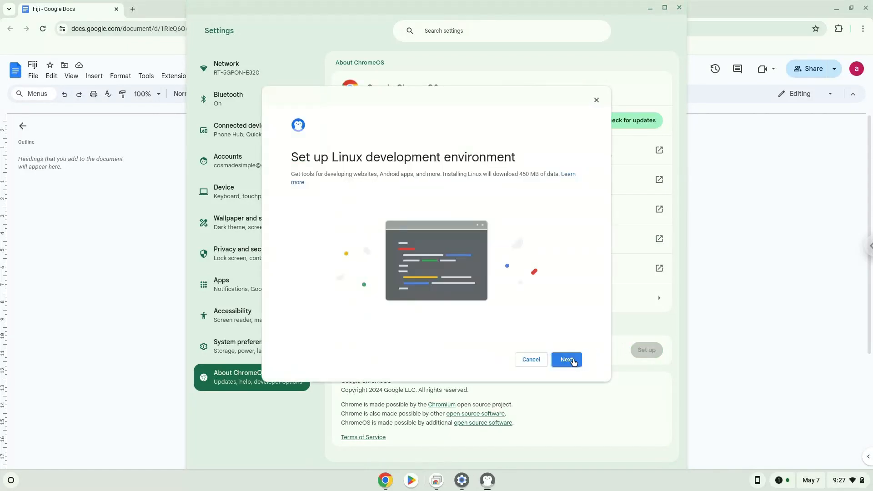
left_click(566, 359)
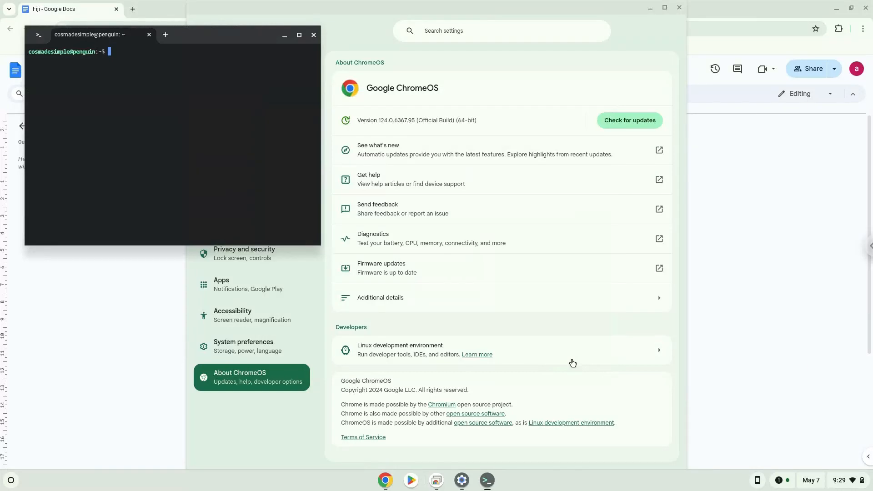
mouse_move(313, 35)
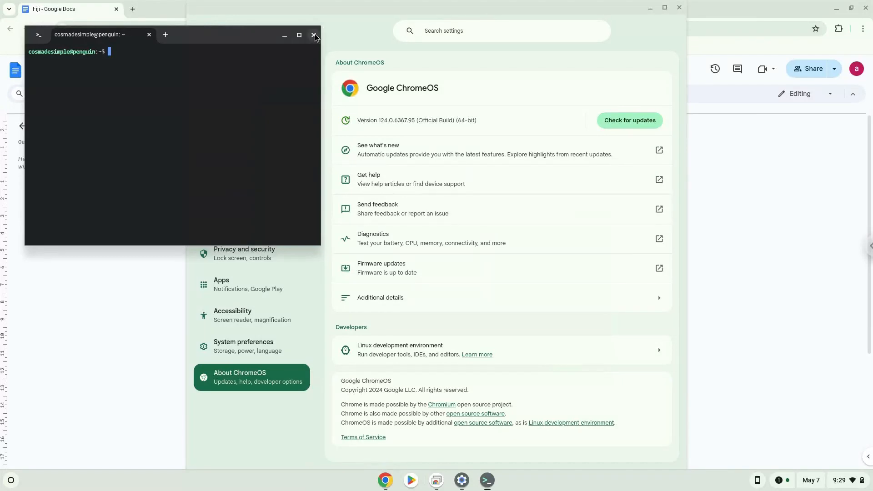
left_click(313, 35)
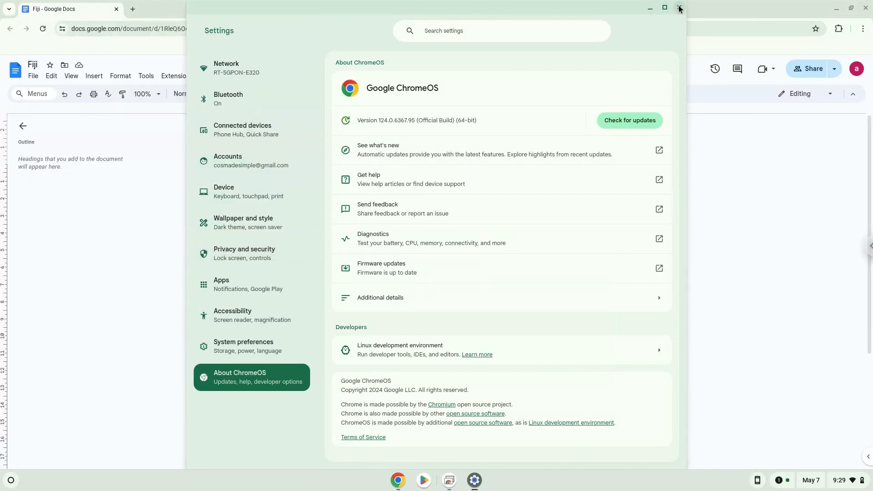
Close Settings, copy 'sudo apt update' from the document, and open the launcher.
left_click(680, 9)
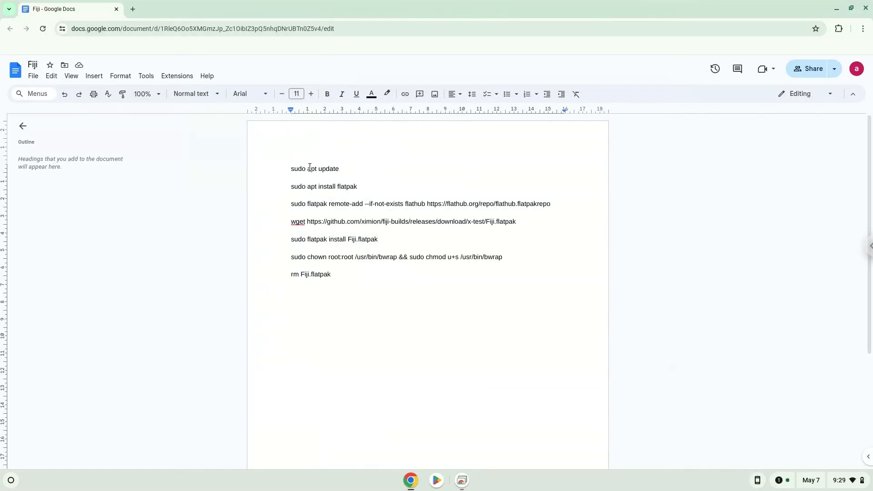
right_click(315, 169)
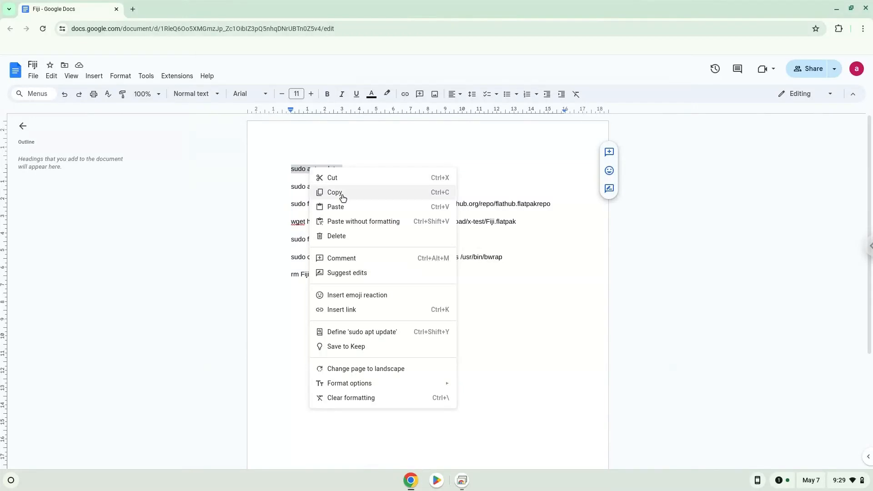
left_click(335, 192)
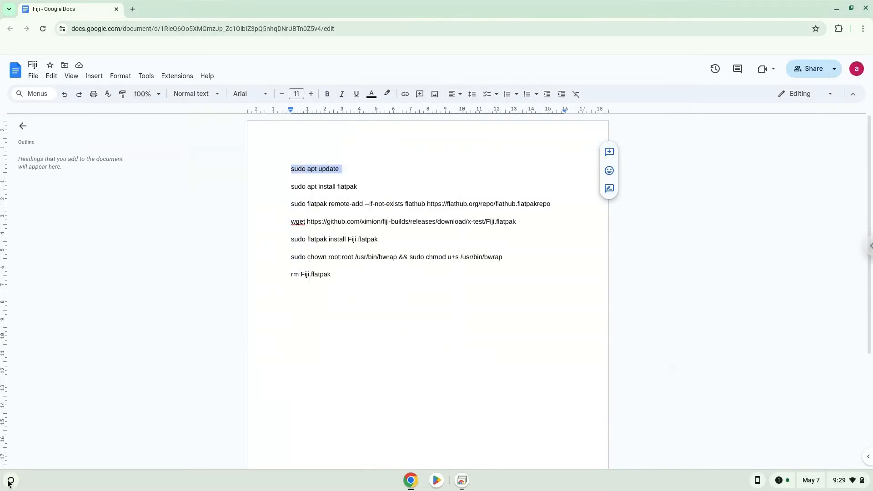
left_click(9, 480)
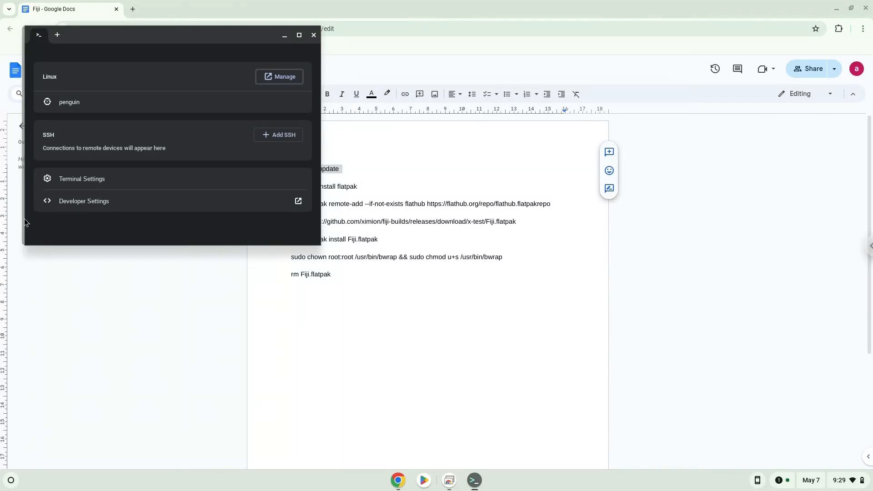
mouse_move(27, 219)
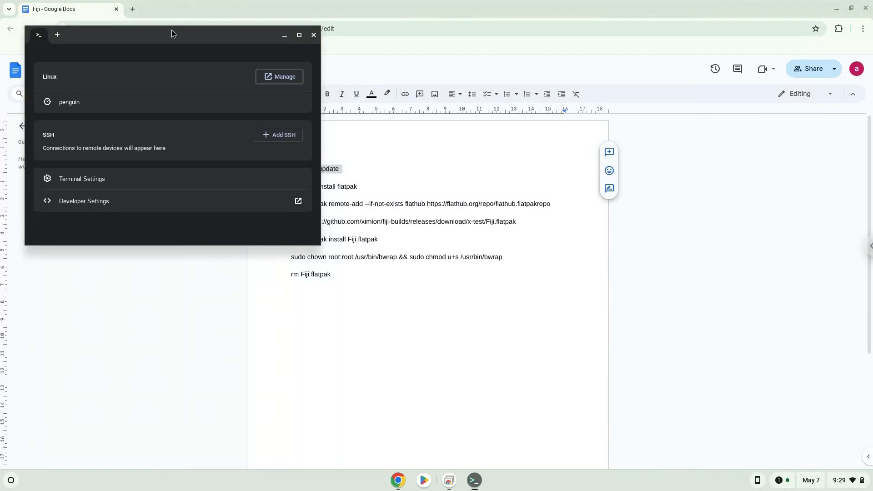
Maximize Terminal and open a penguin shell to run sudo apt update.
left_click(299, 35)
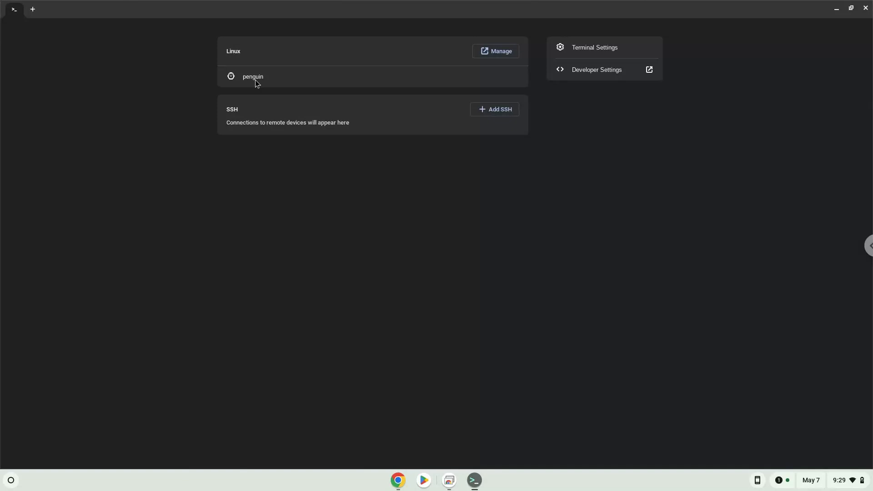
left_click(253, 76)
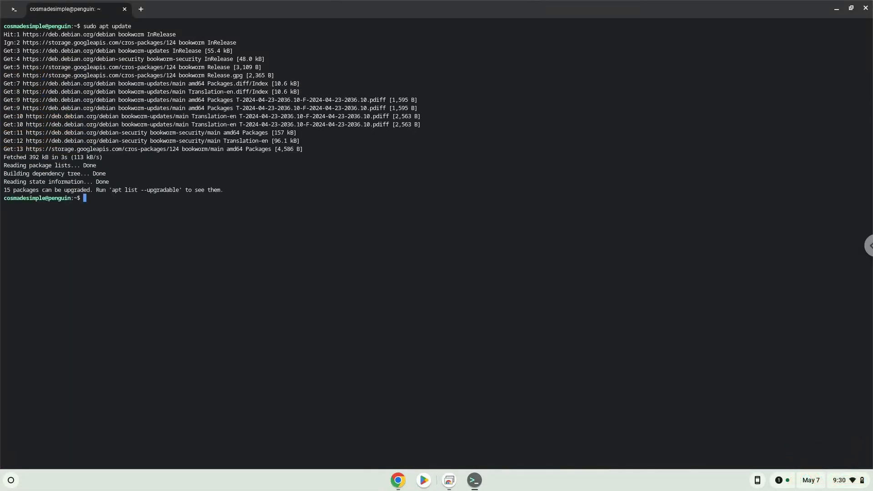
mouse_move(384, 424)
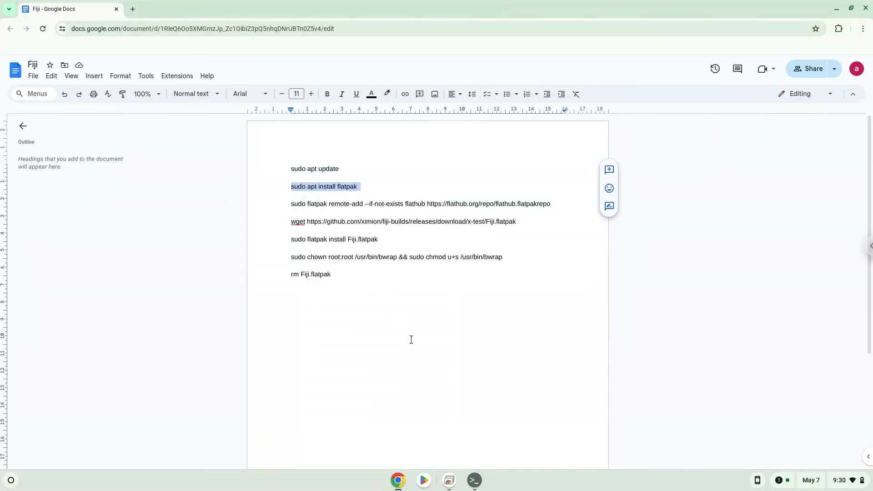
Install flatpak with 'sudo apt install flatpak' and add the Flathub remote.
left_click(473, 481)
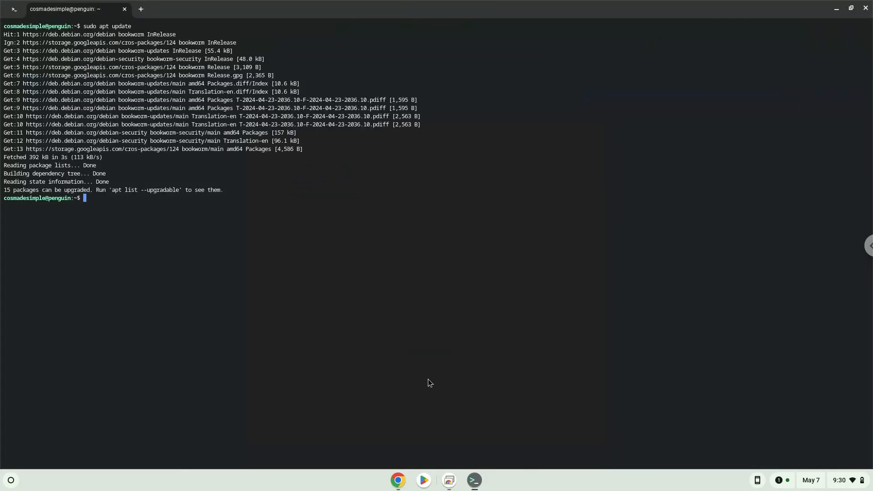
type("sudo apt install flatpak")
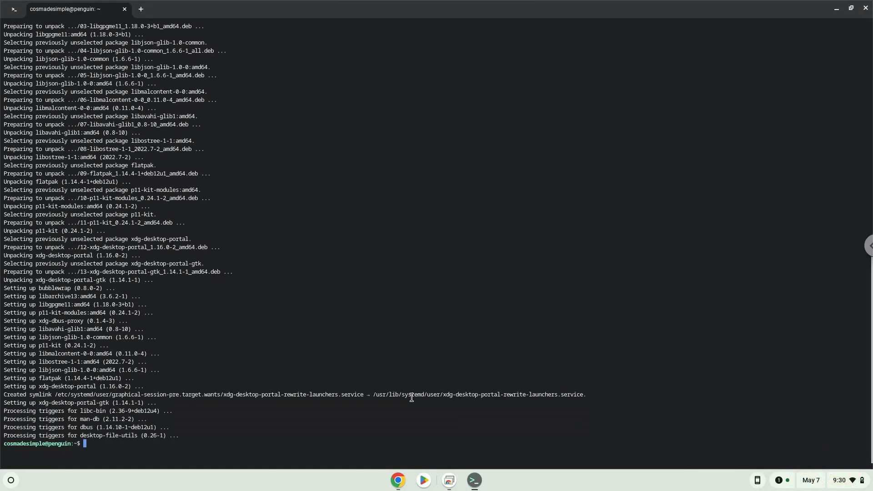
mouse_move(398, 481)
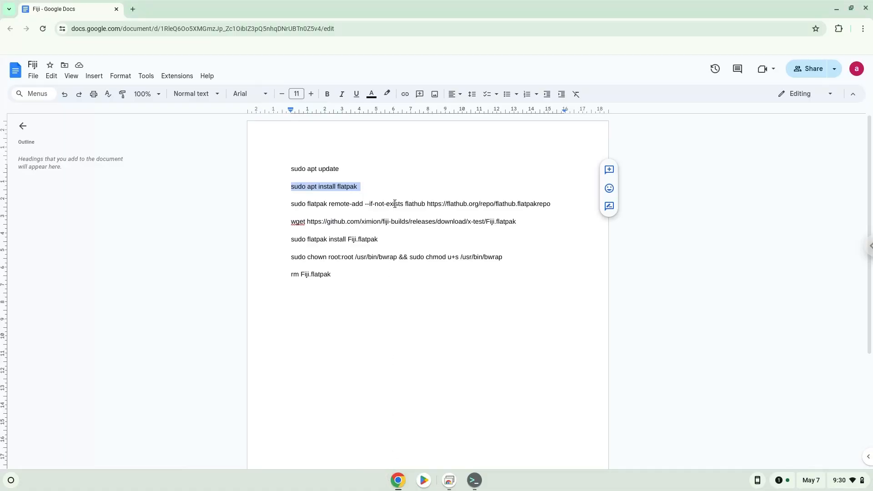
right_click(394, 203)
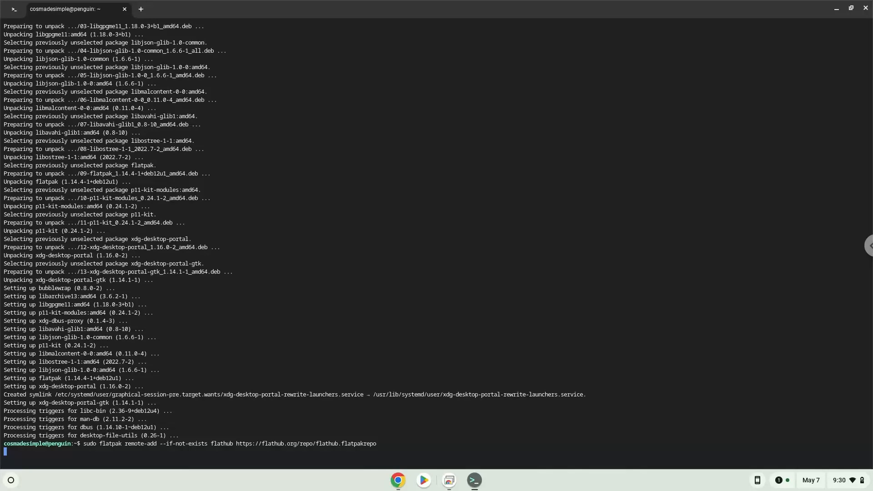
key("Return")
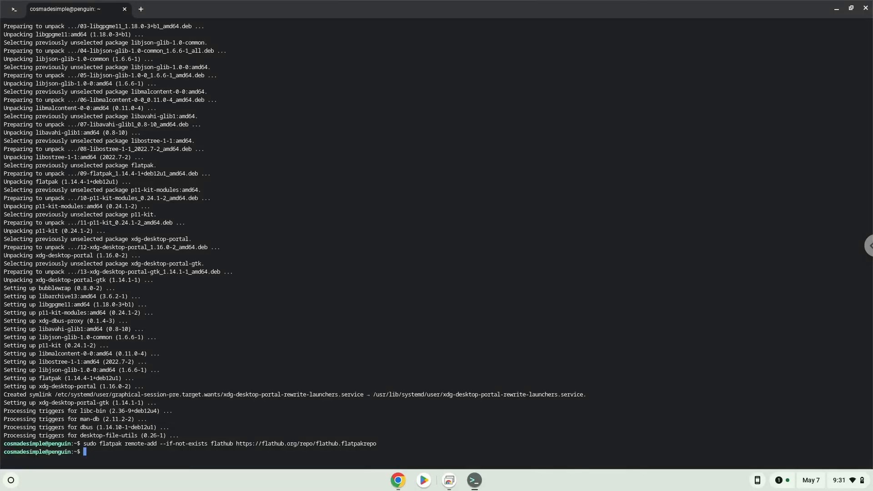
mouse_move(454, 398)
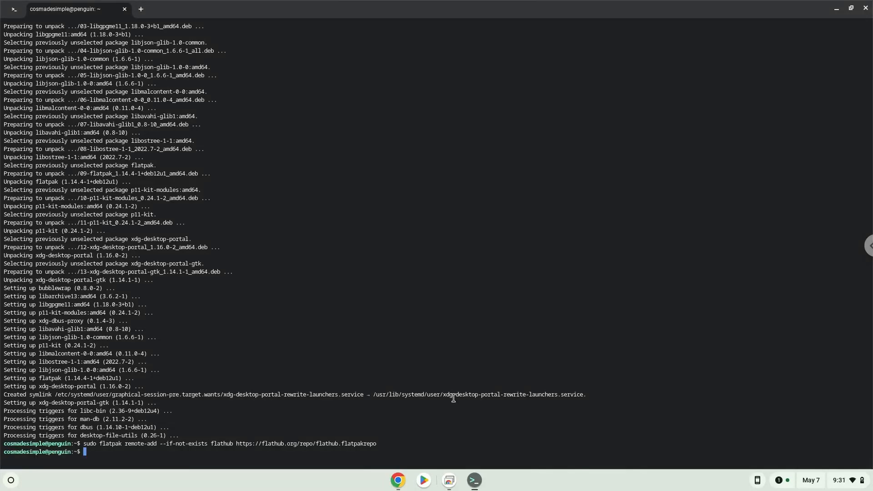
left_click(398, 480)
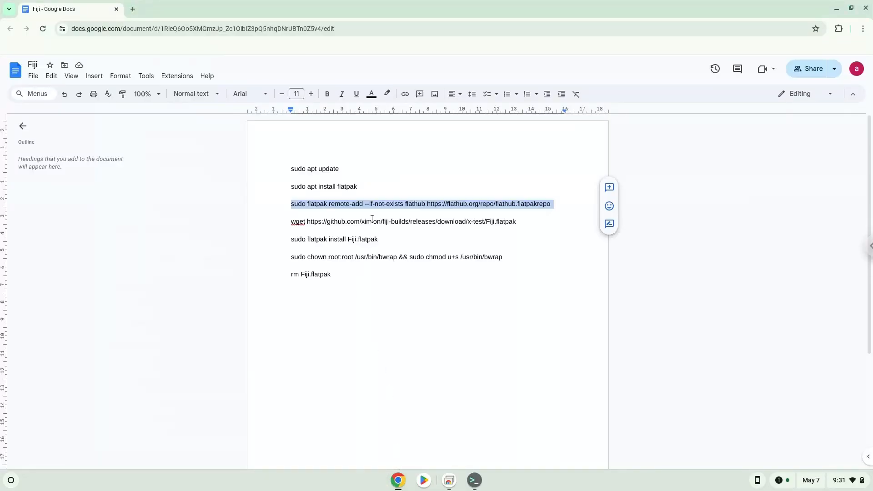
Download Fiji.flatpak with wget and install it via flatpak, confirming with Y.
right_click(372, 221)
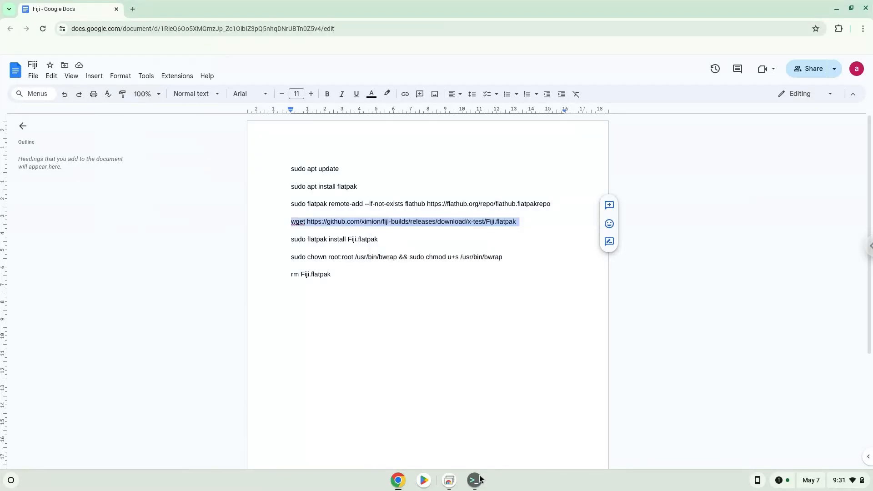
left_click(473, 480)
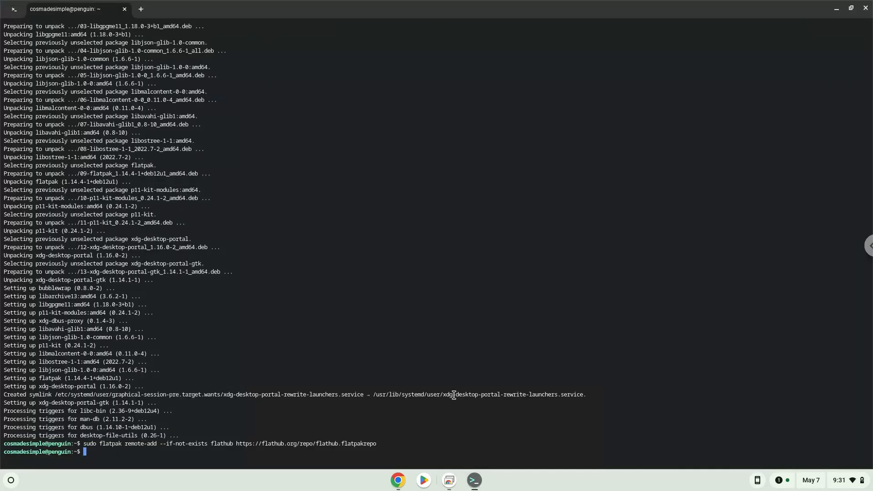
type("wget https://github.com/ximion/fiji-builds/releases/download/x-test/Fiji.flatpak")
type("sudo flatpak install Fiji.flatpak")
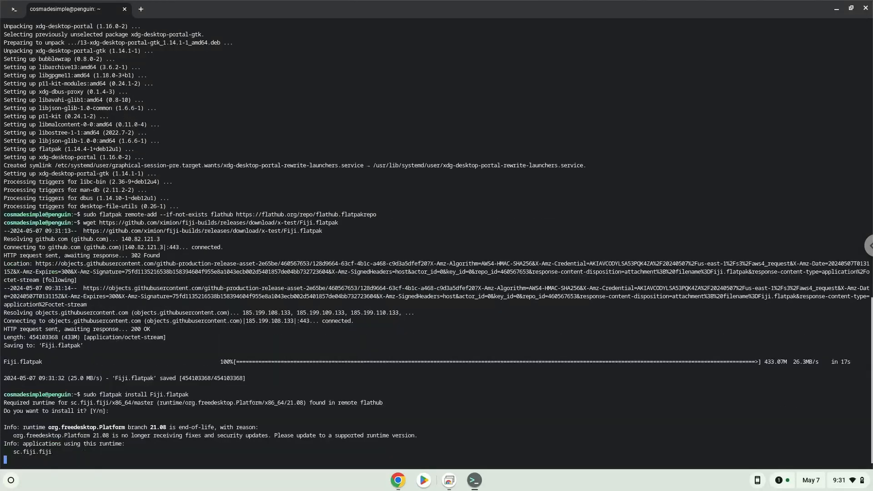
type("Y")
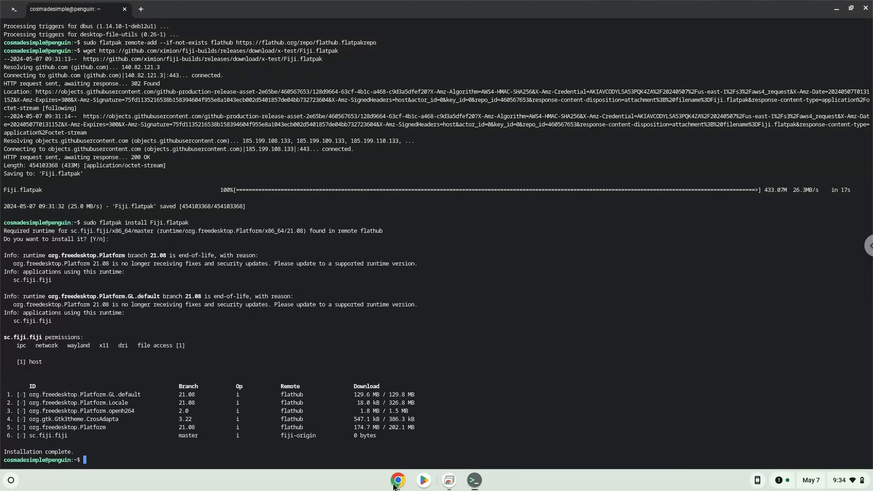
left_click(398, 481)
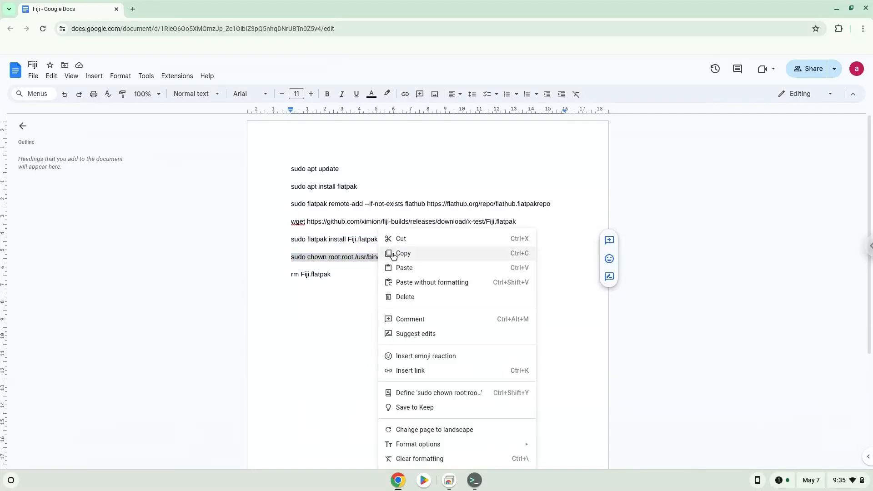
Run 'sudo chown root:root /usr/bin/bwrap && sudo chmod u+s /usr/bin/bwrap' in Terminal.
left_click(404, 268)
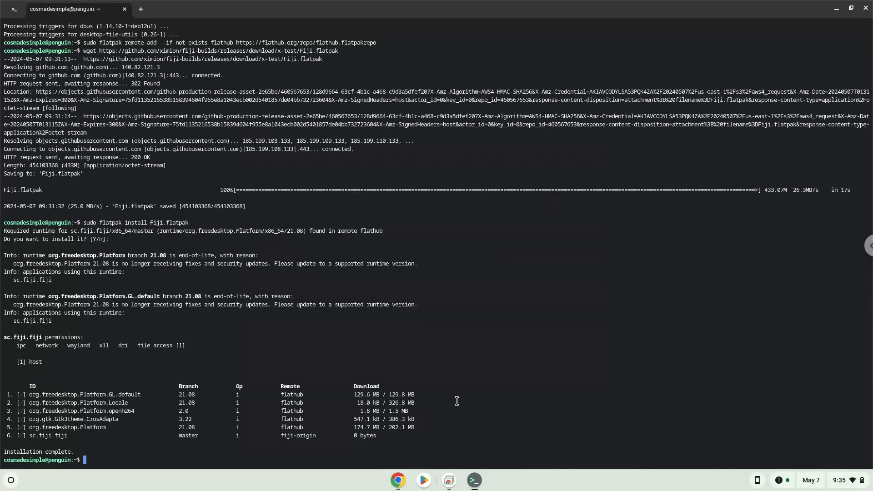
type("sudo chown root:root /usr/bin/bwrap && sudo chmod u+s /usr/bin/bwrap")
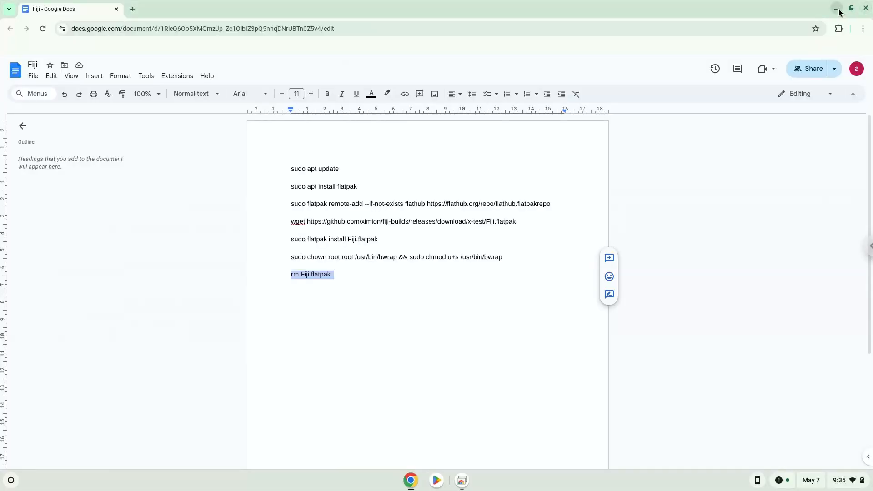
Minimize Google Docs, open the launcher's Linux apps folder and launch Fiji.
left_click(865, 9)
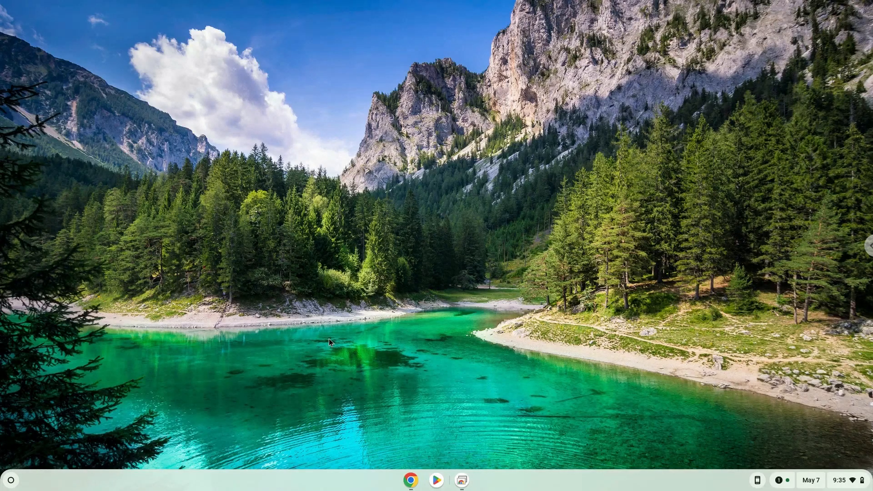
left_click(10, 479)
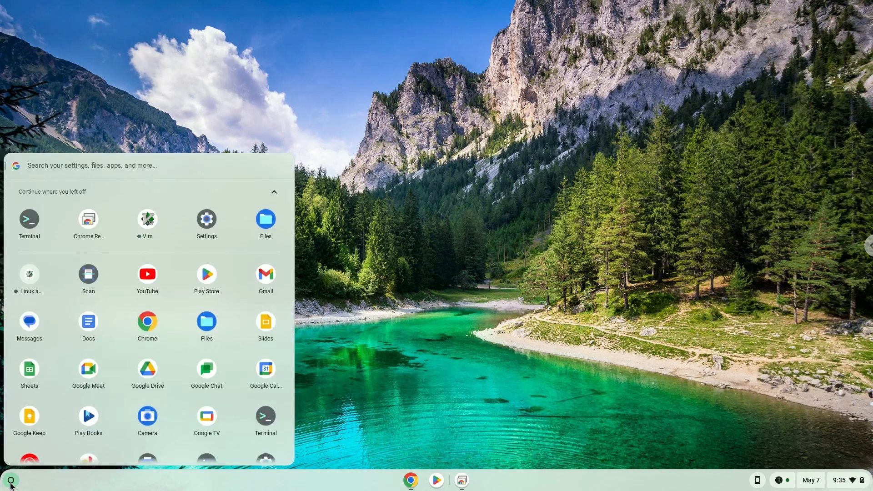
left_click(10, 480)
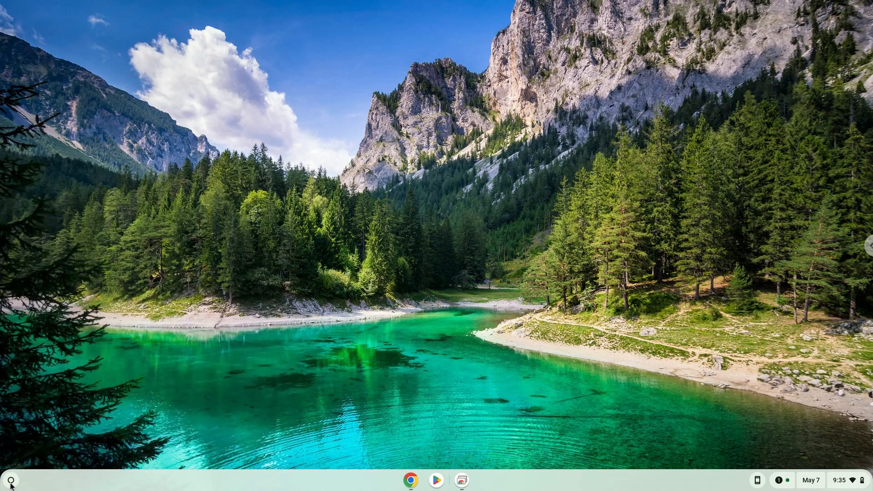
left_click(10, 479)
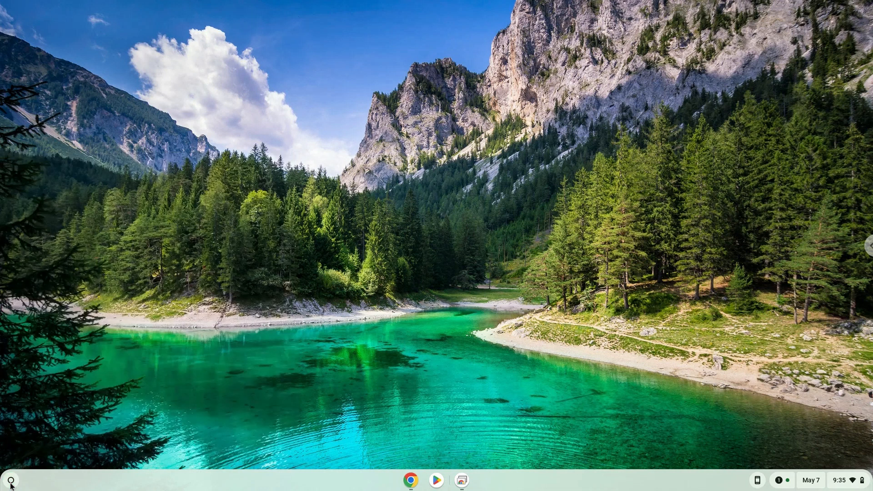
left_click(10, 479)
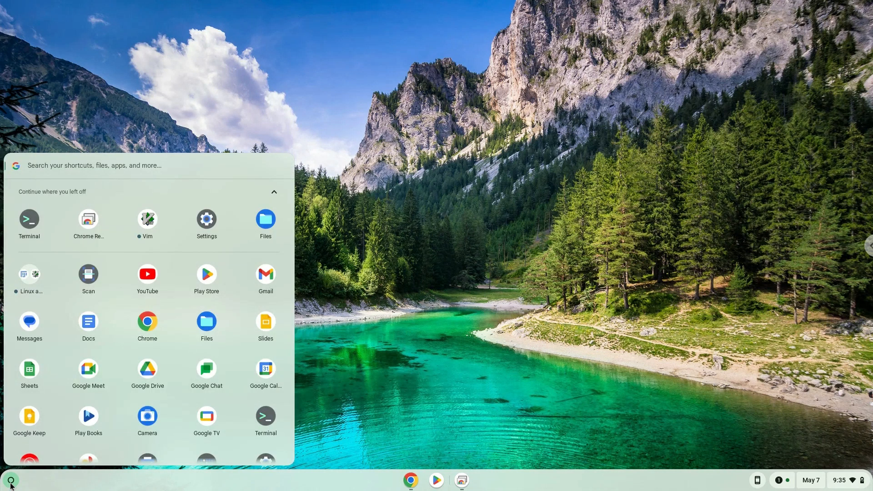
mouse_move(29, 274)
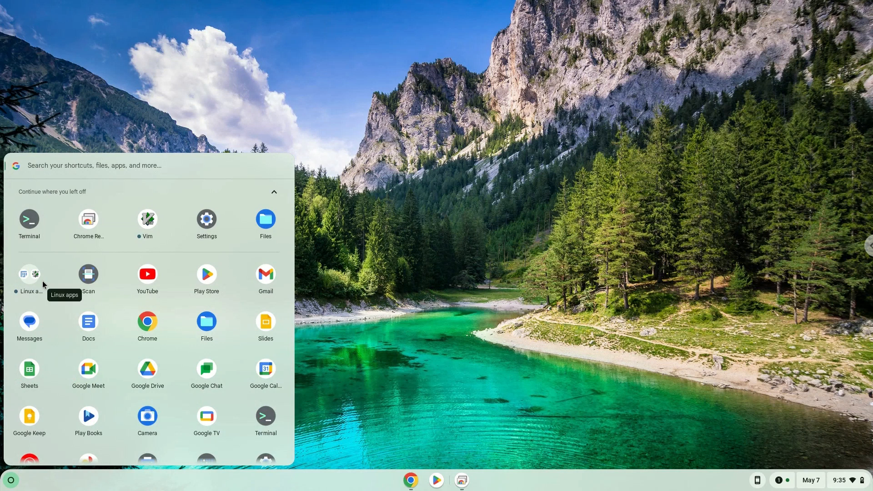
left_click(28, 274)
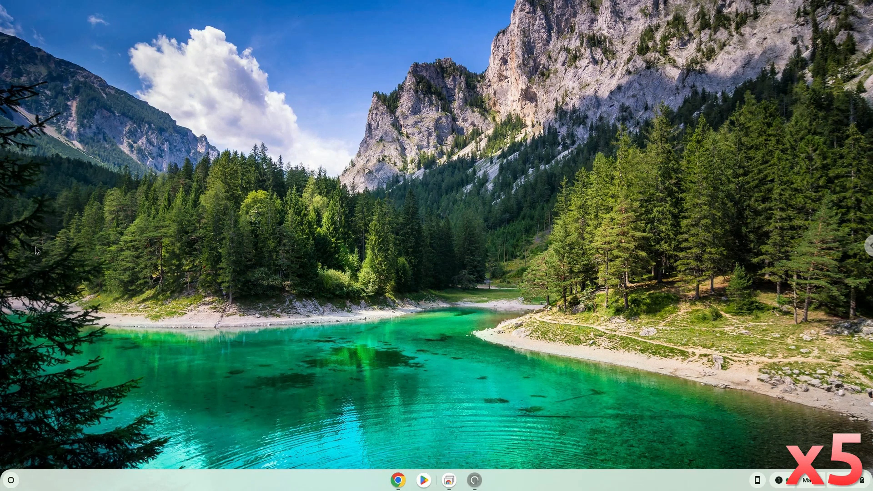
left_click(474, 479)
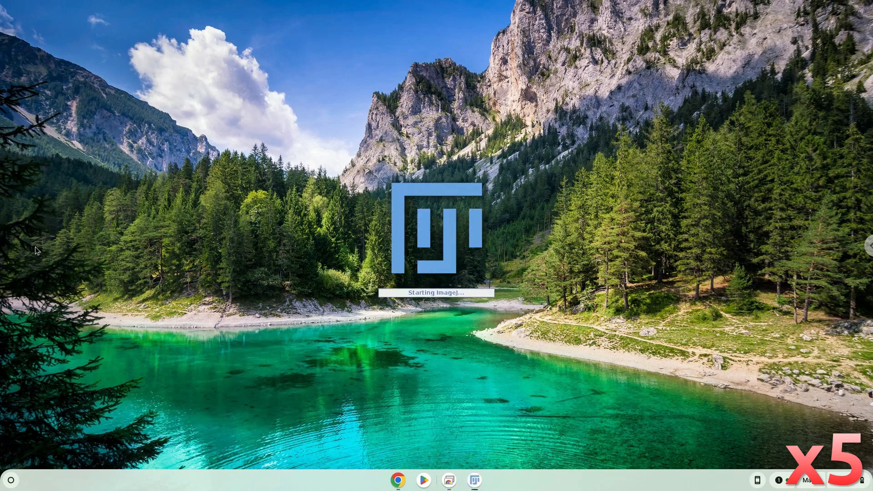